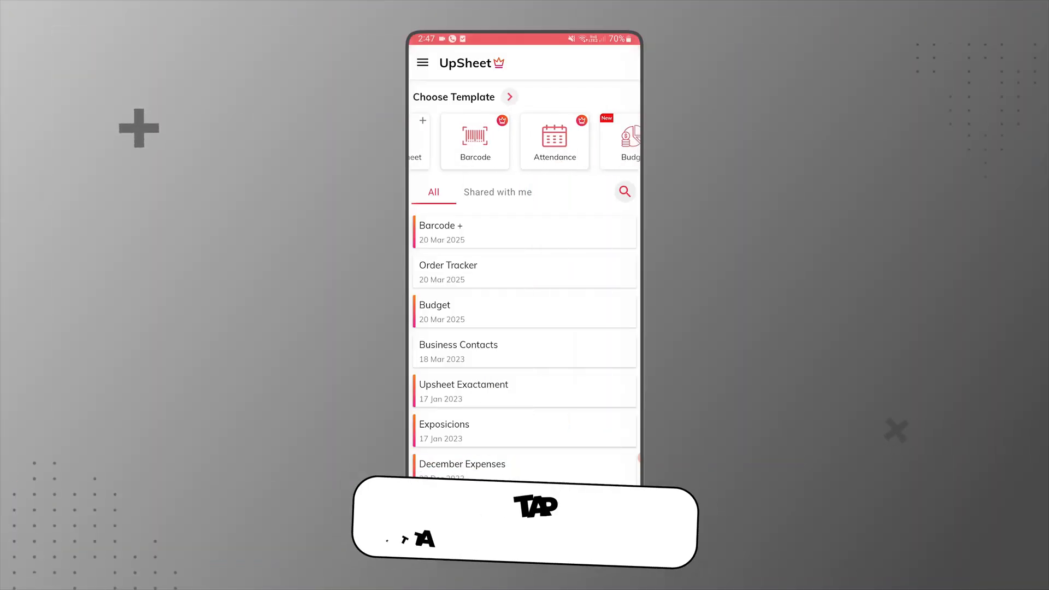
# Step: Start a new sheet from the Attendance template on the UpSheet home screen
pyautogui.click(553, 140)
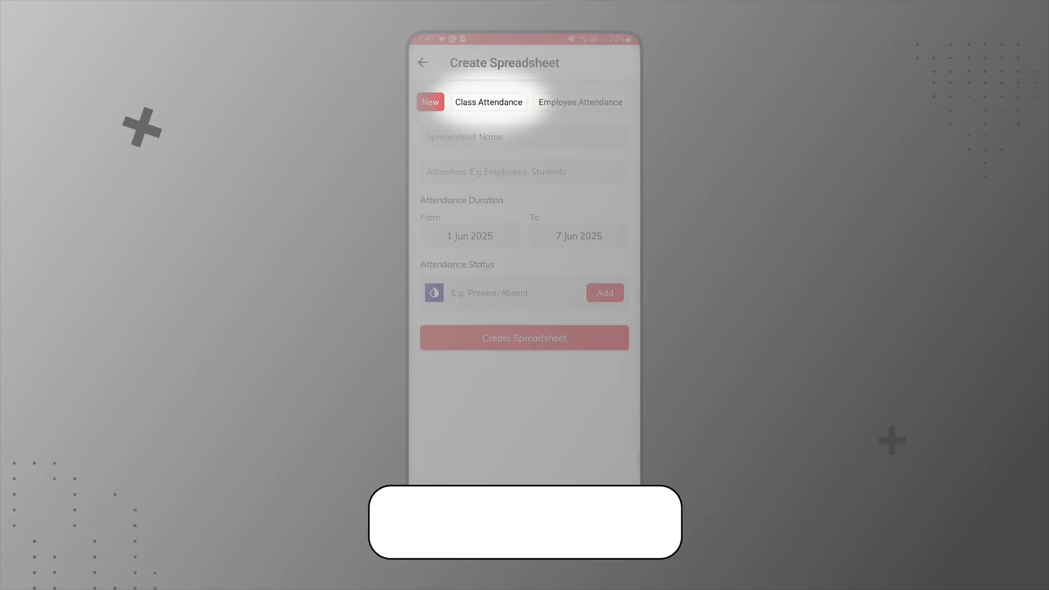
# Step: Apply the Class Attendance preset for Students, 1–7 Jun 2025, with Holiday added as a status
pyautogui.click(488, 101)
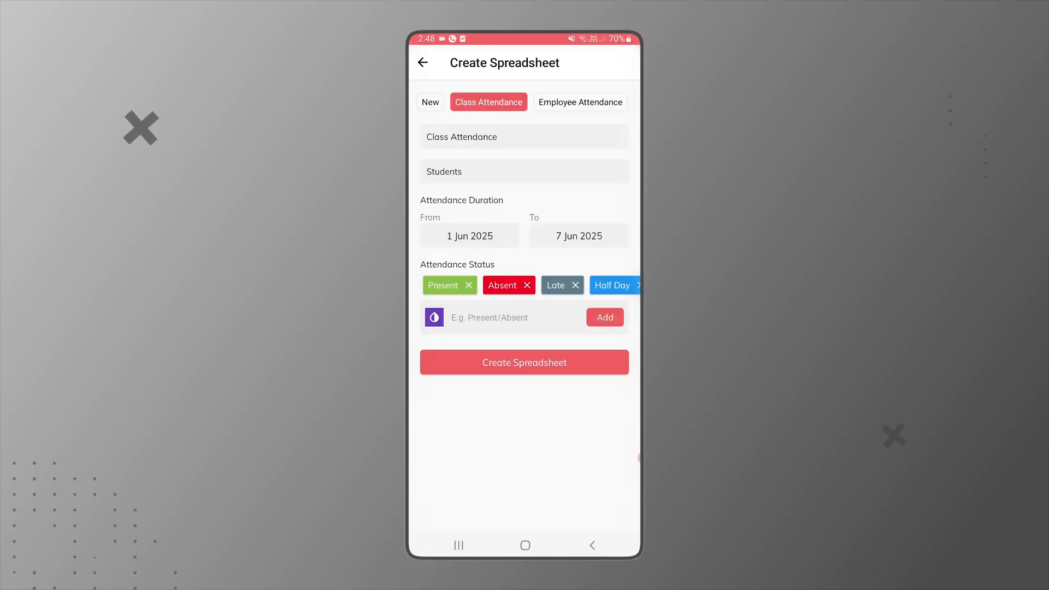
pyautogui.write('Holi')
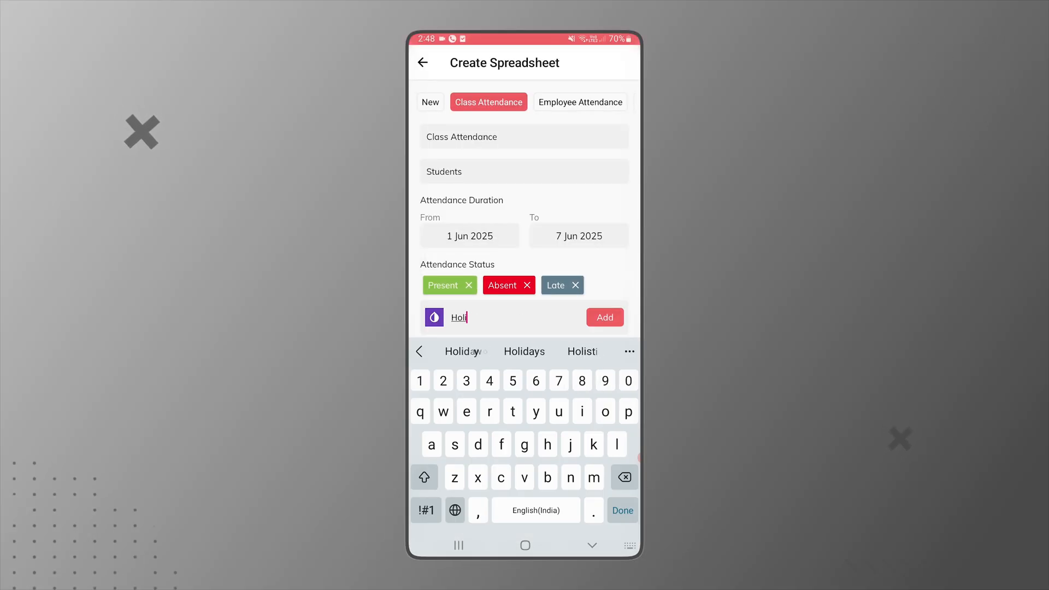
pyautogui.click(603, 317)
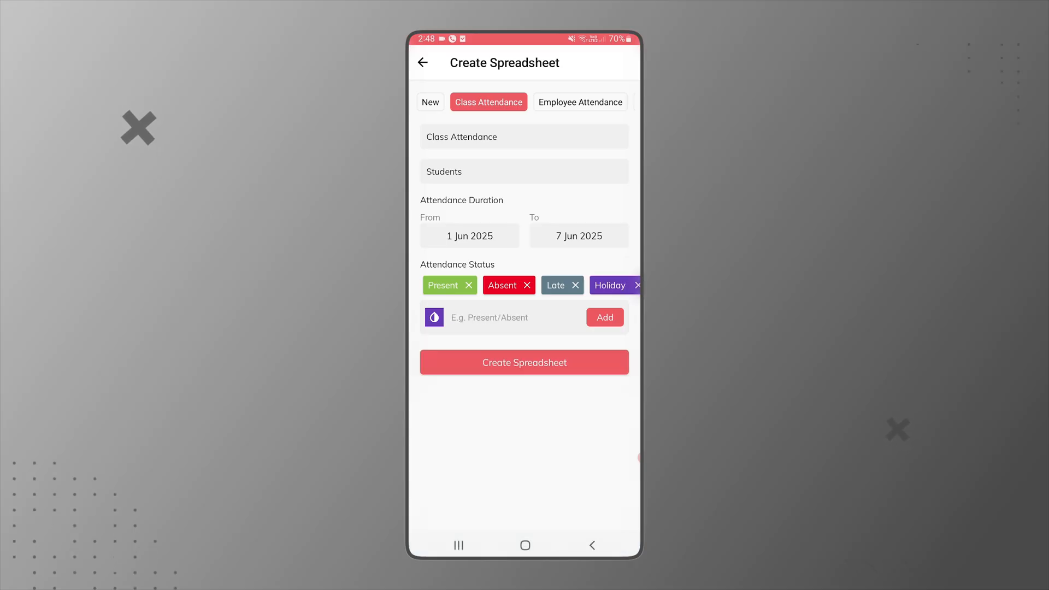
pyautogui.click(523, 362)
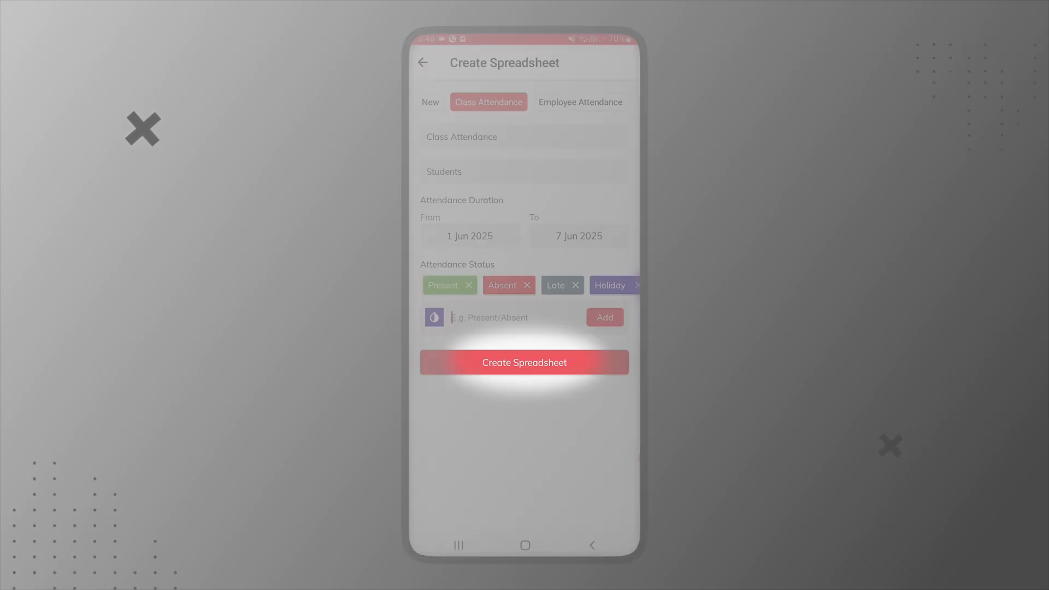
# Step: Create the Class Attendance spreadsheet so it appears in Google Drive
pyautogui.click(524, 361)
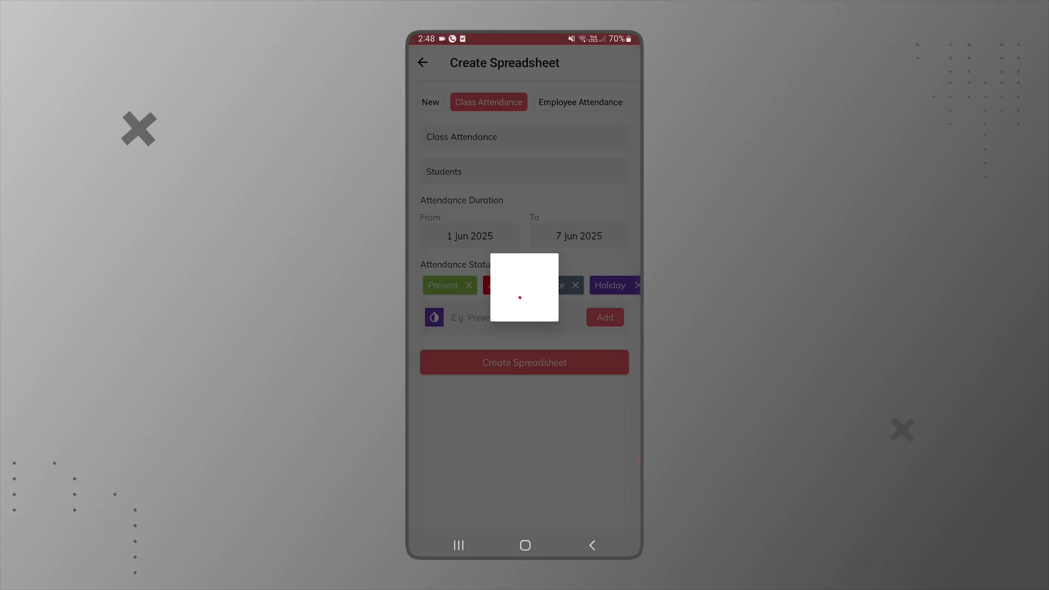
pyautogui.click(524, 361)
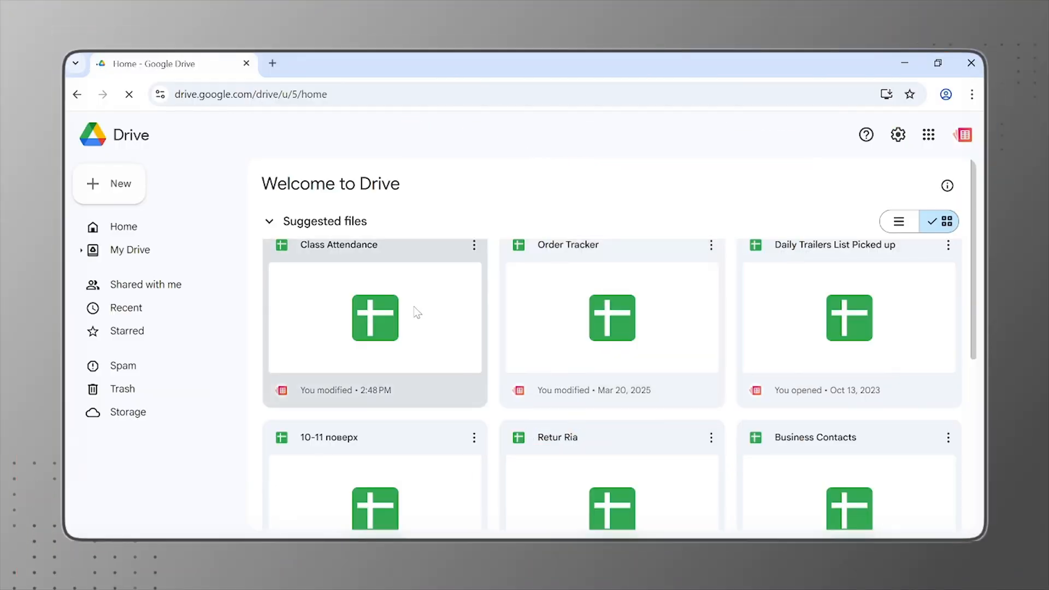
# Step: Open the Class Attendance file from Google Drive in Google Sheets
pyautogui.doubleClick(374, 318)
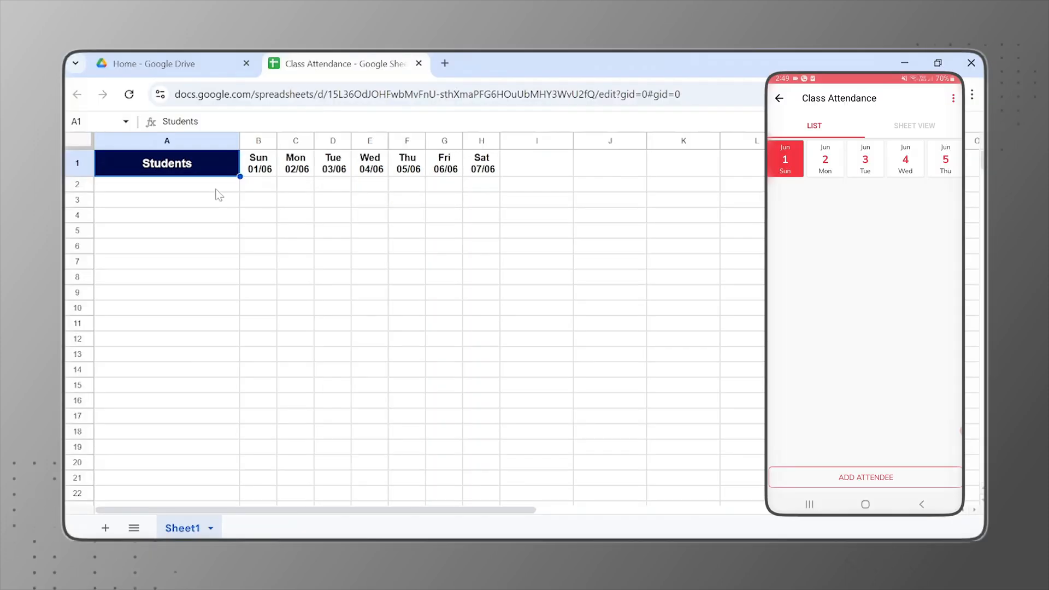
pyautogui.click(864, 477)
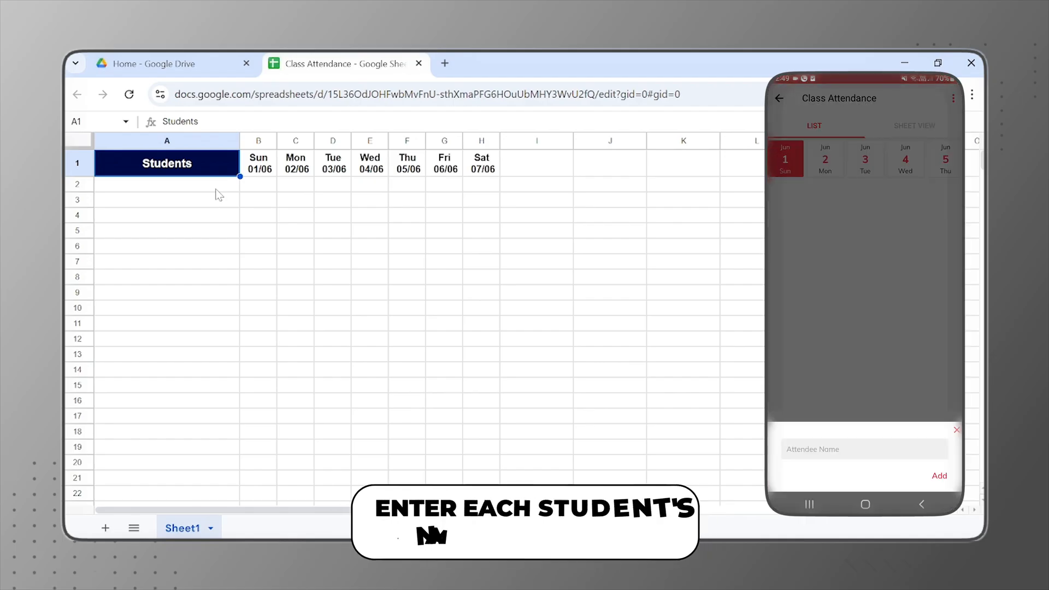
pyautogui.write('Anay Sharma')
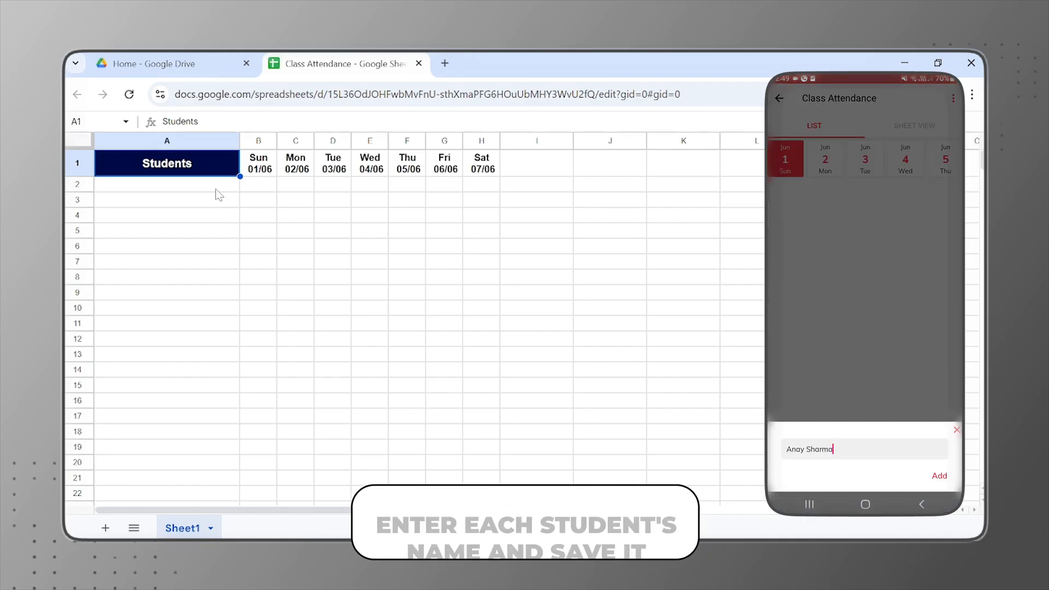
pyautogui.click(938, 475)
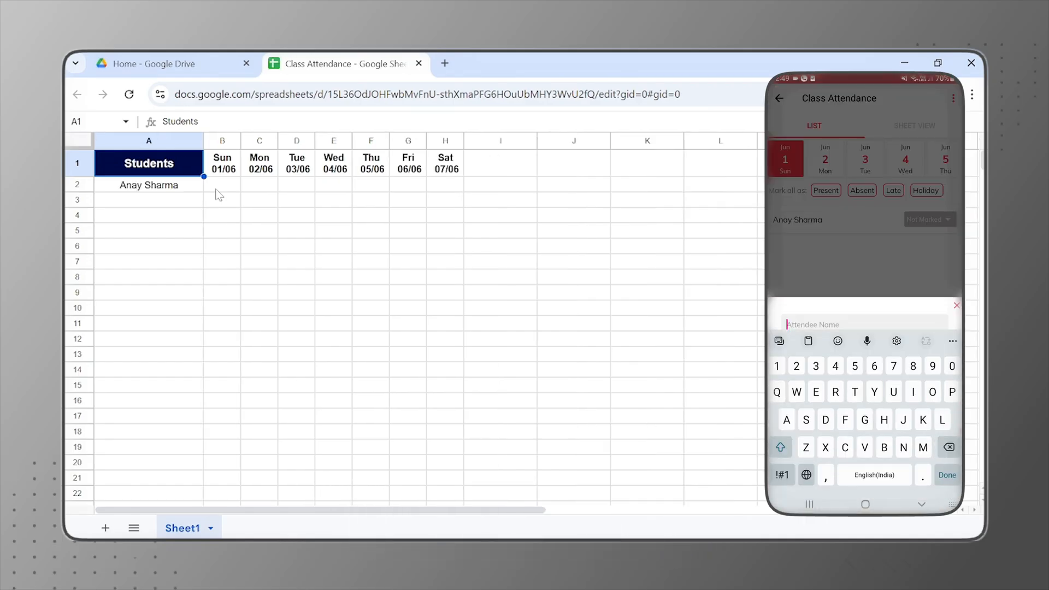
pyautogui.write('Sophia Chen')
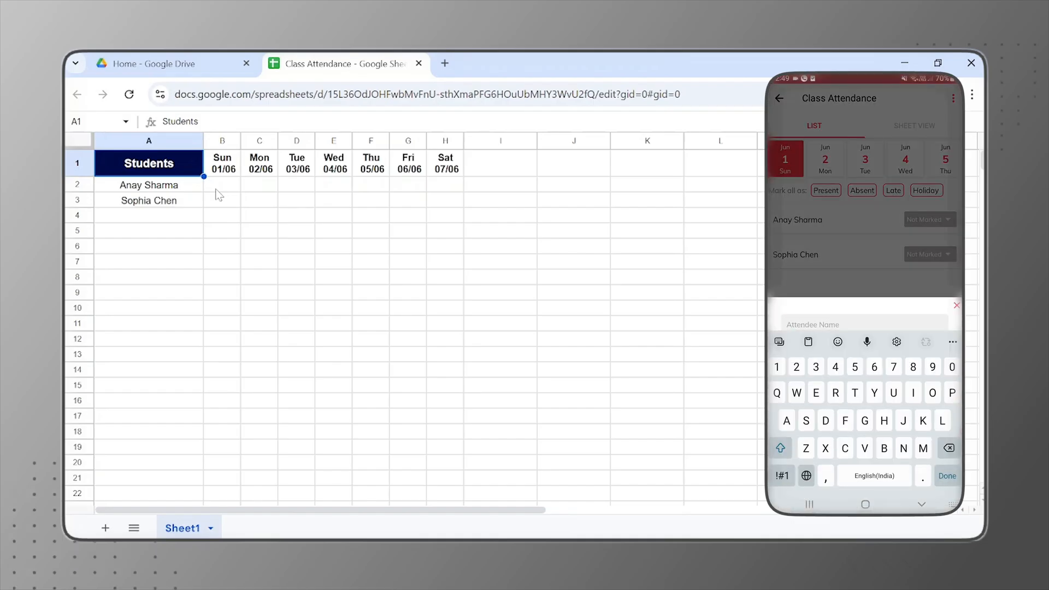
pyautogui.write('Neha V')
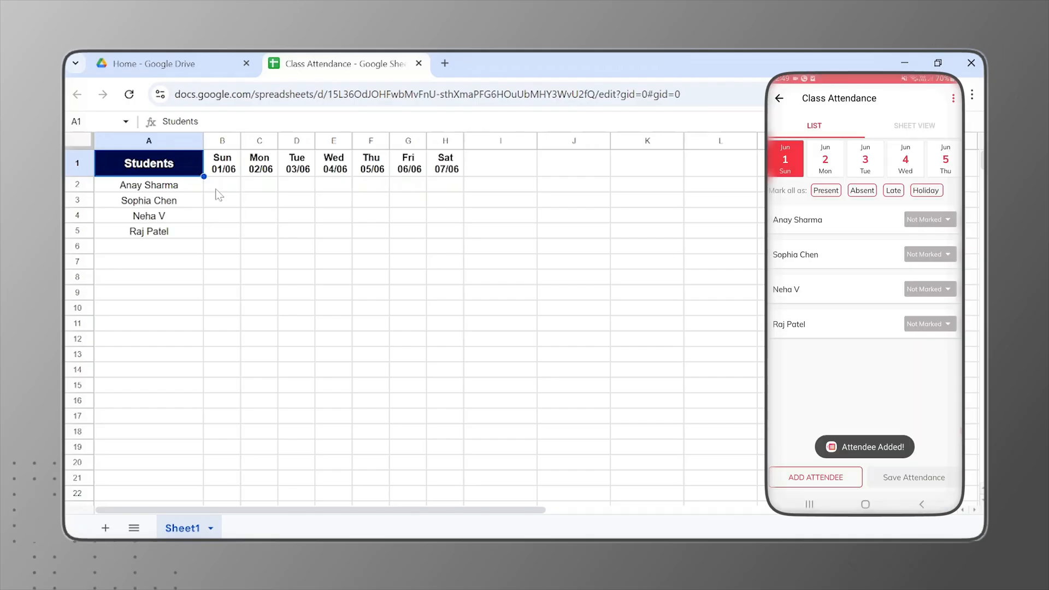
pyautogui.write('Anit')
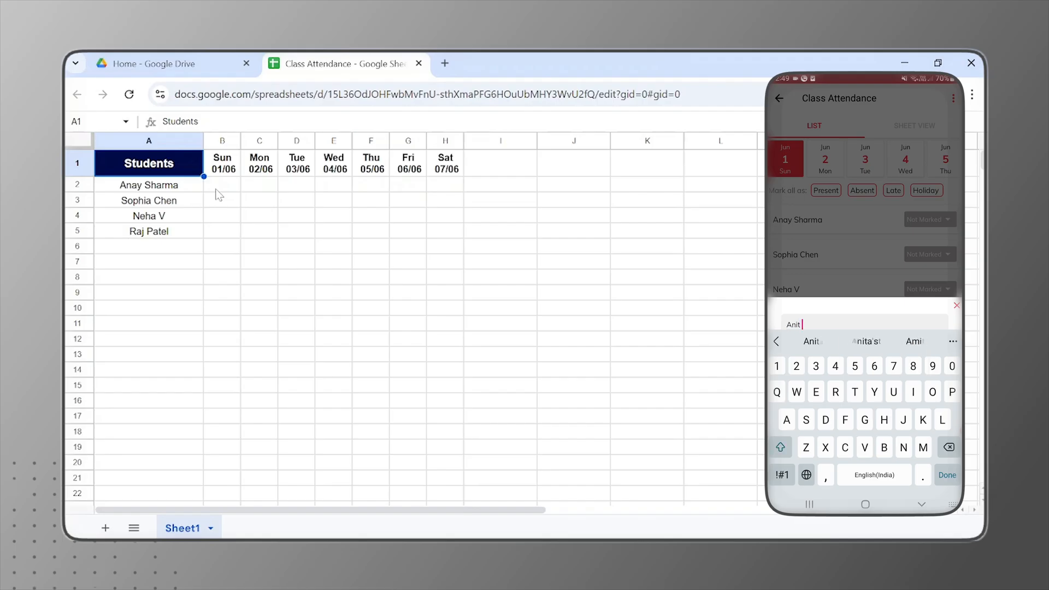
pyautogui.click(946, 474)
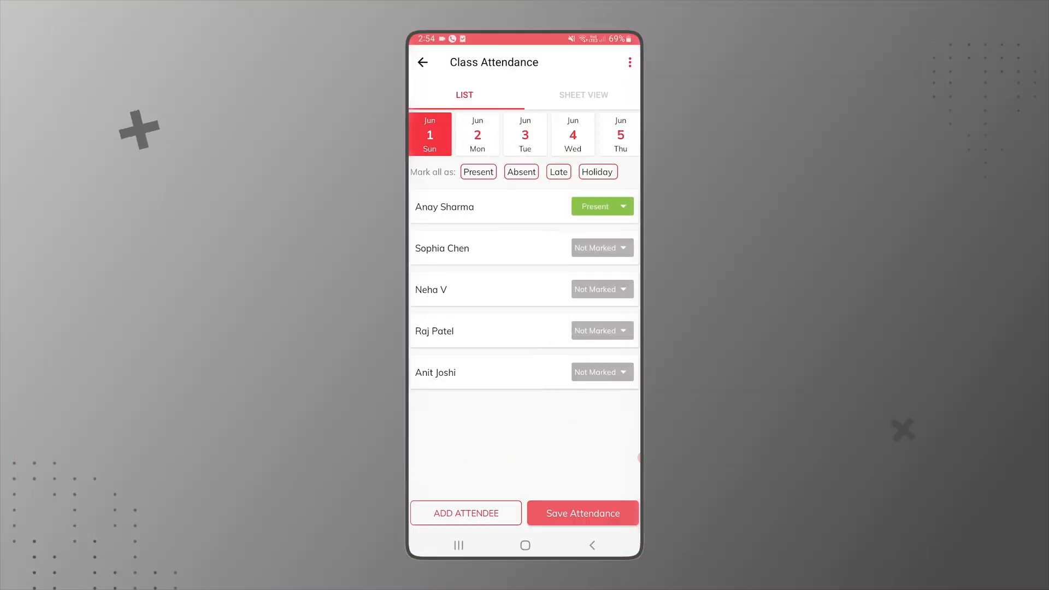
# Step: Save 1 June attendance as Present, Absent, Present, Late, Present for the five students
pyautogui.click(600, 248)
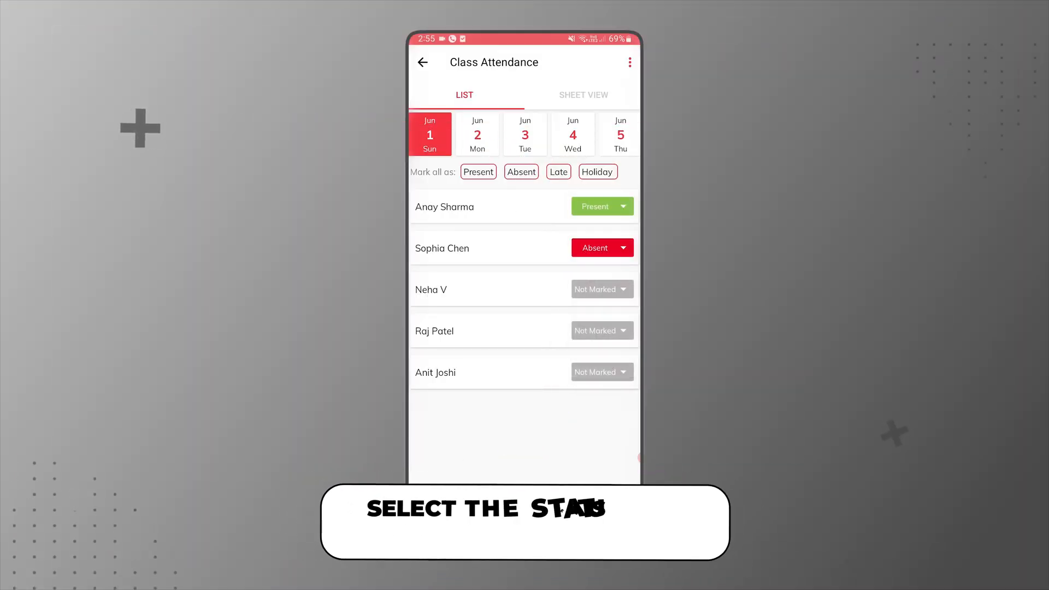
pyautogui.click(593, 289)
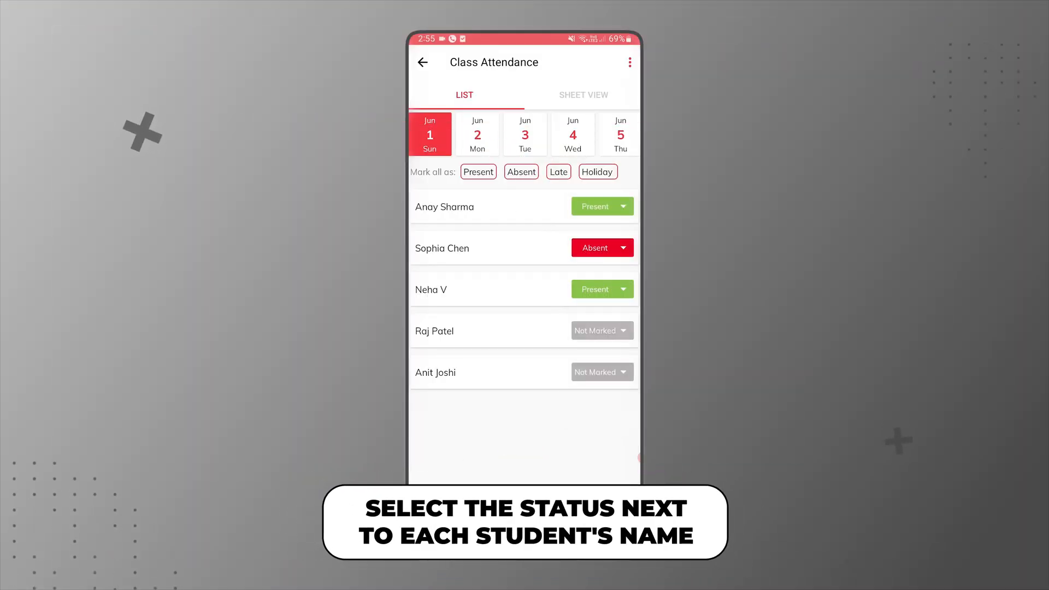
pyautogui.click(601, 372)
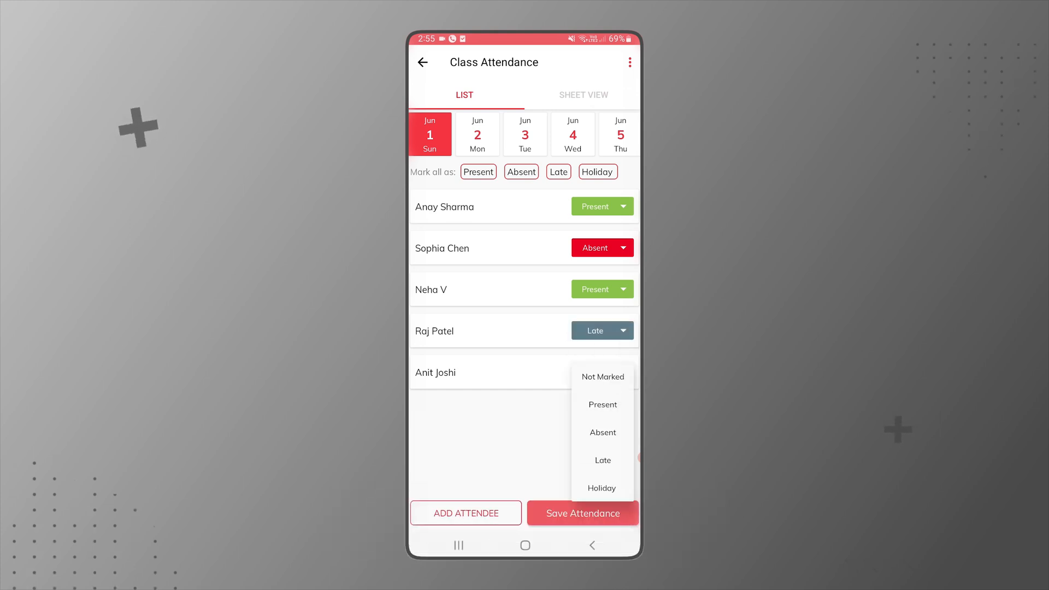
pyautogui.click(601, 404)
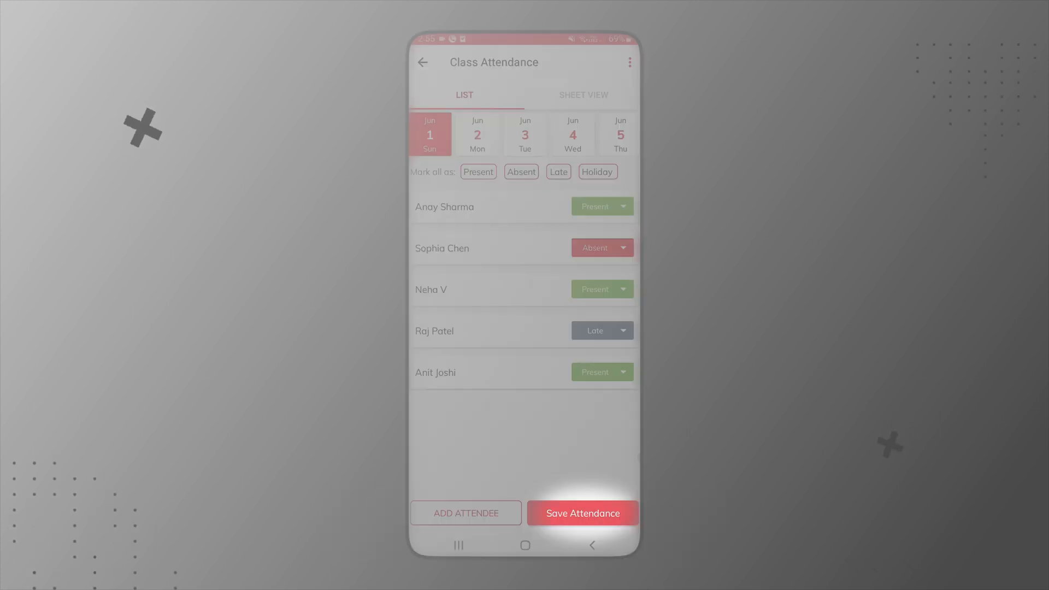
pyautogui.click(581, 513)
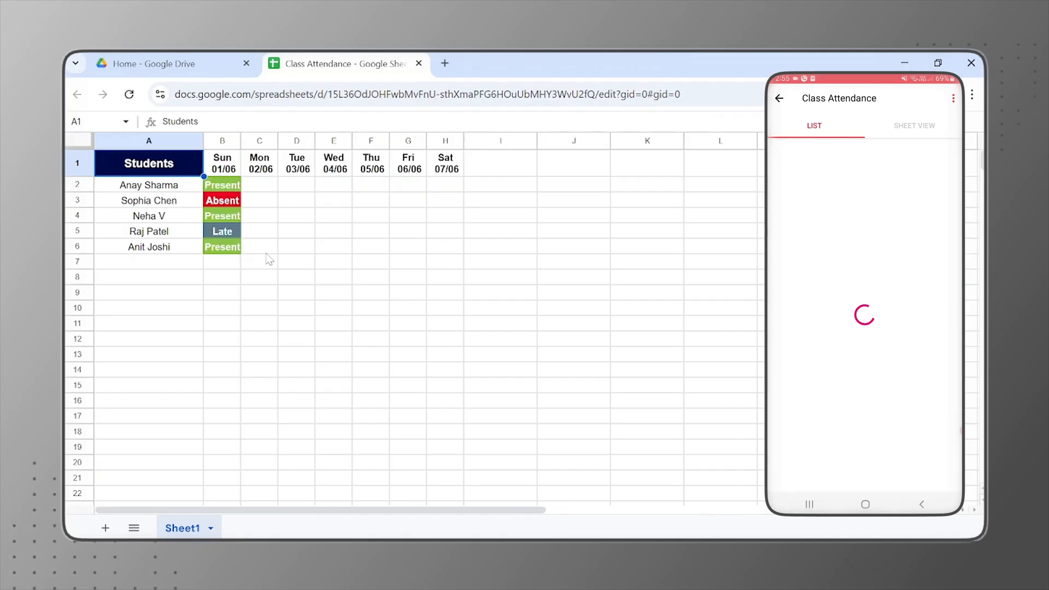
# Step: Mark 2 June as Holiday for everyone and save 3 June with one Absent, four Present
pyautogui.click(925, 190)
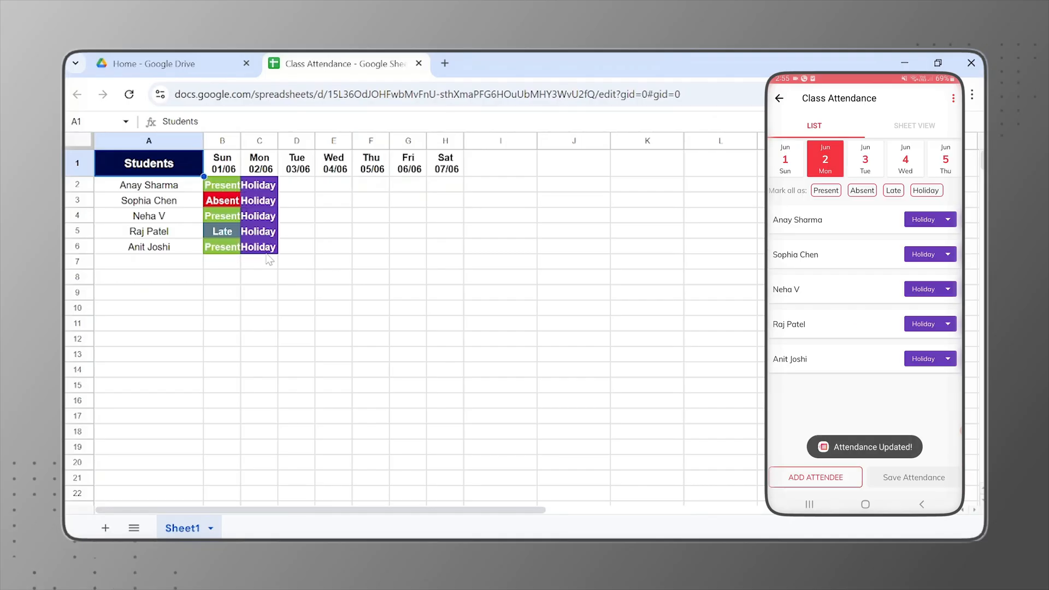
pyautogui.click(864, 159)
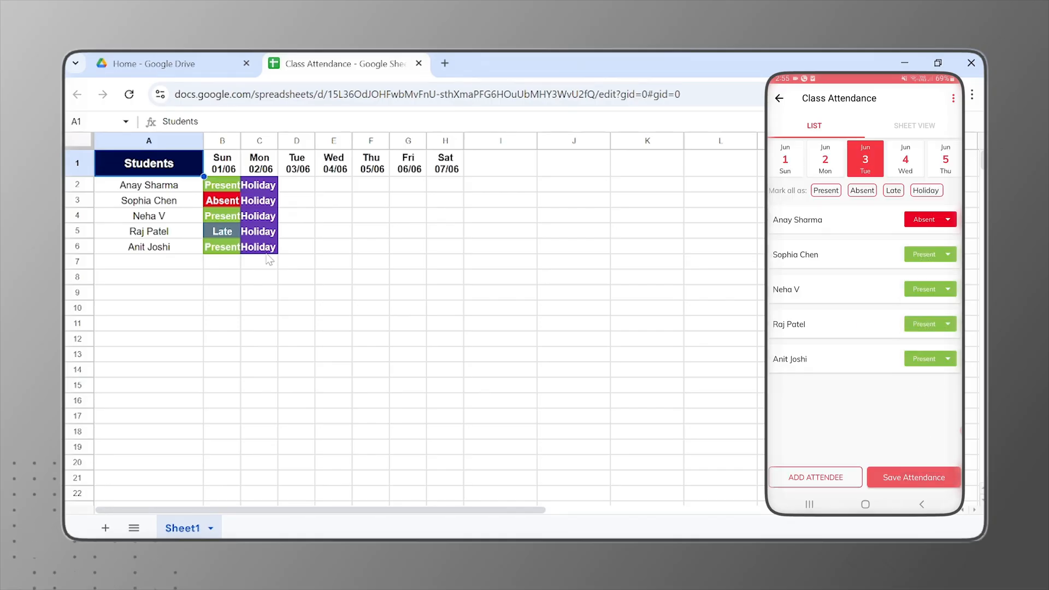
pyautogui.click(912, 477)
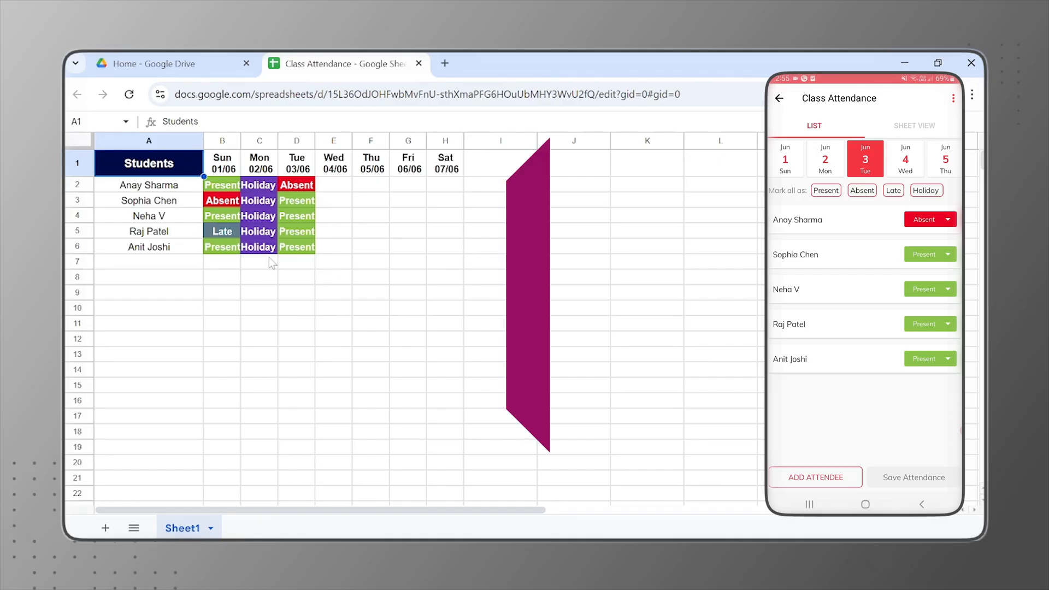
pyautogui.click(953, 98)
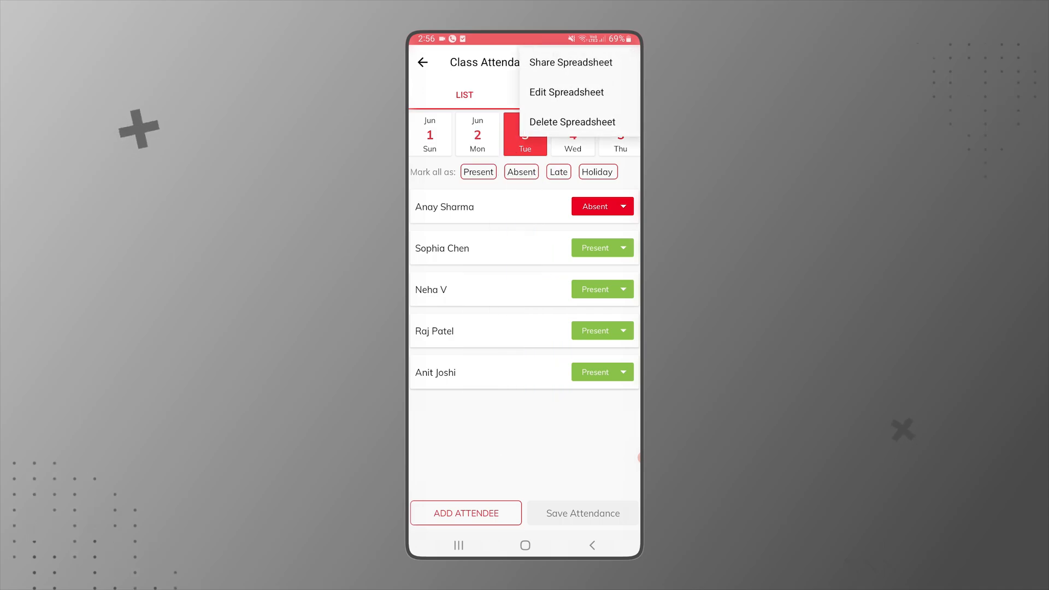